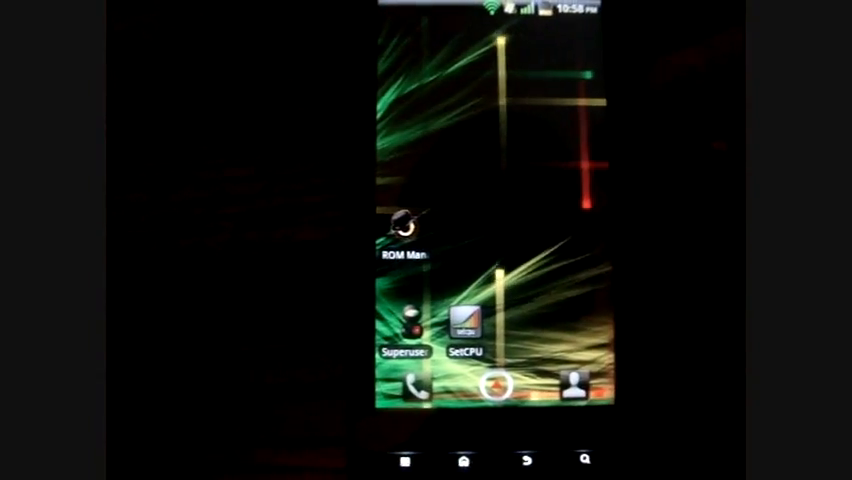
Swipe left across the home screens to reach an empty spot for adding items
{"action": "scroll", "scroll_direction": "left", "scroll_amount": 3}
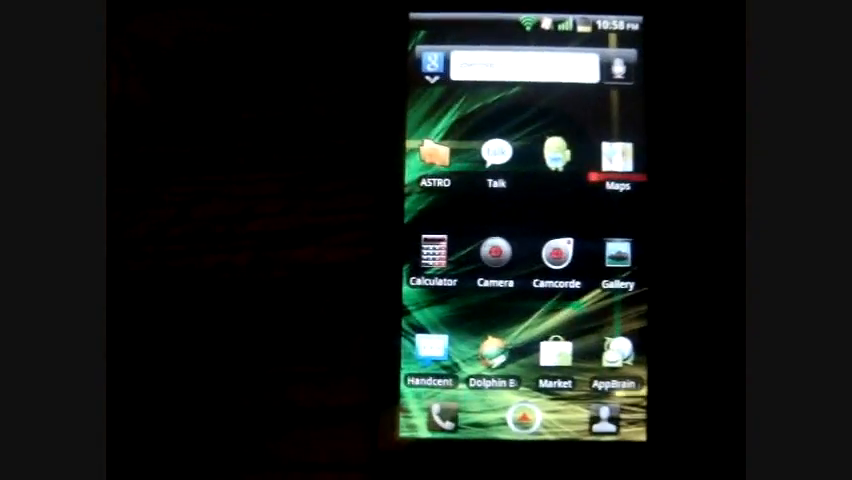
{"action": "scroll", "scroll_direction": "left", "scroll_amount": 3}
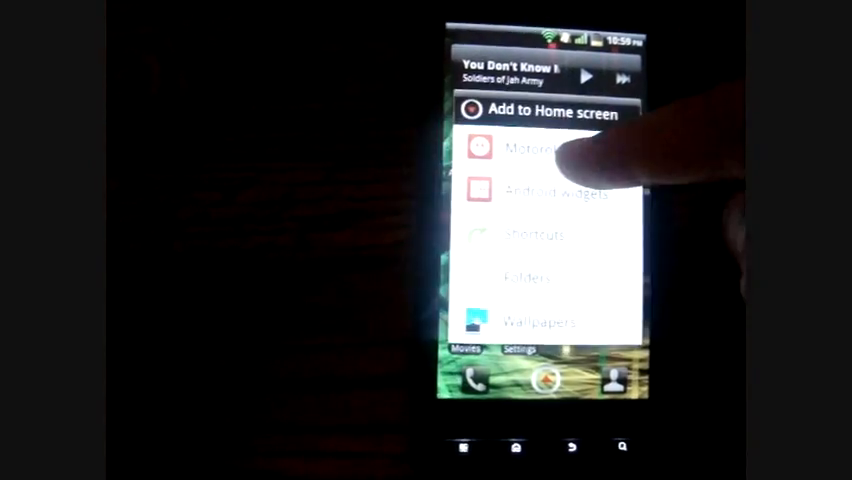
Choose Wallpapers from the Add to Home screen menu and pick a static wallpaper
{"action": "left_click", "coordinate": [540, 320]}
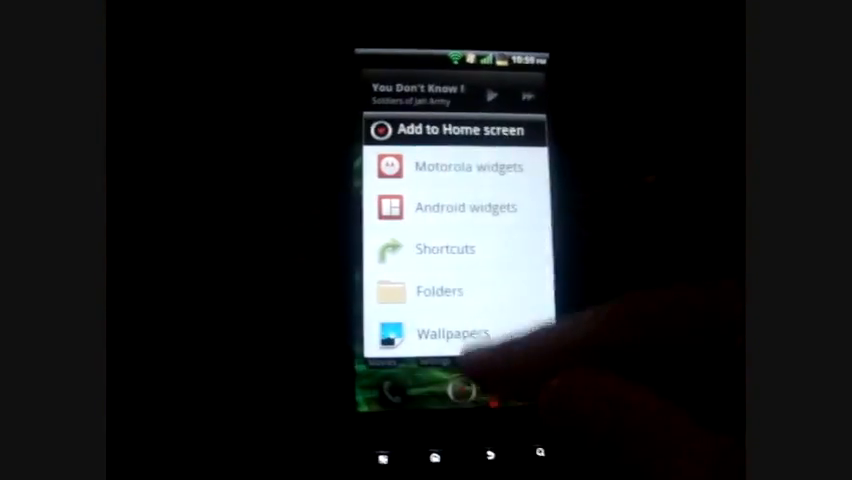
{"action": "left_click", "coordinate": [452, 332]}
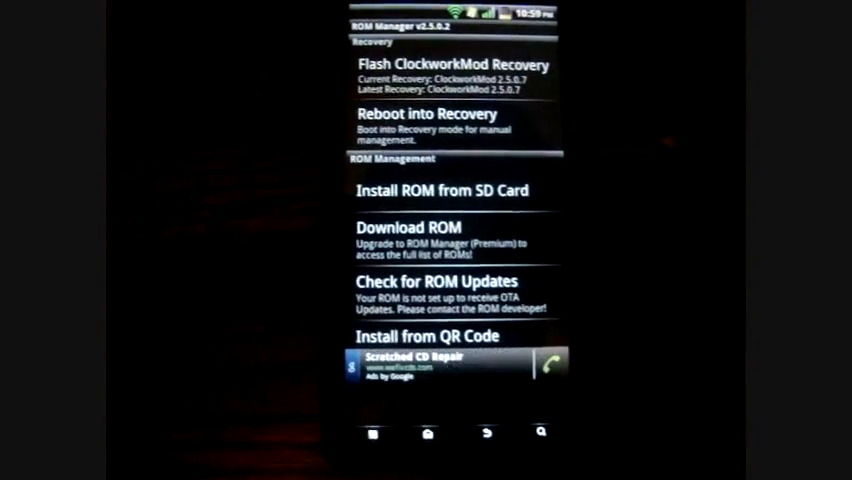
Reboot into ClockworkMod Recovery from ROM Manager and confirm with OK
{"action": "left_click", "coordinate": [424, 112]}
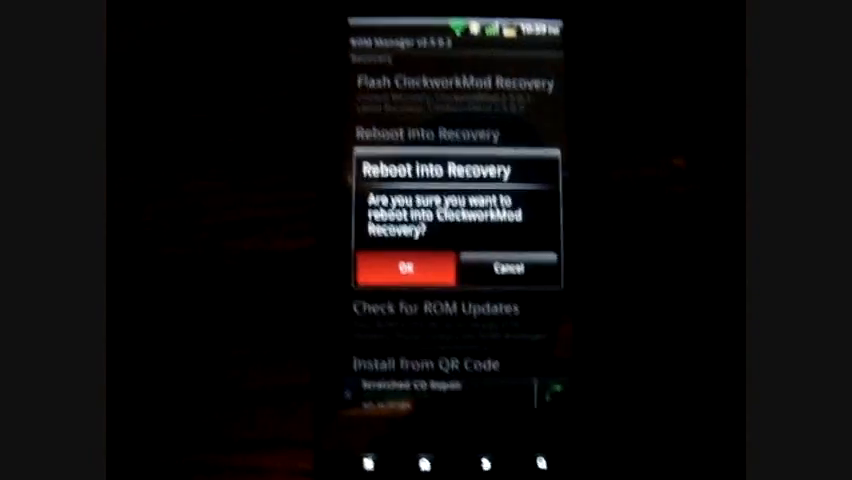
{"action": "left_click", "coordinate": [404, 268]}
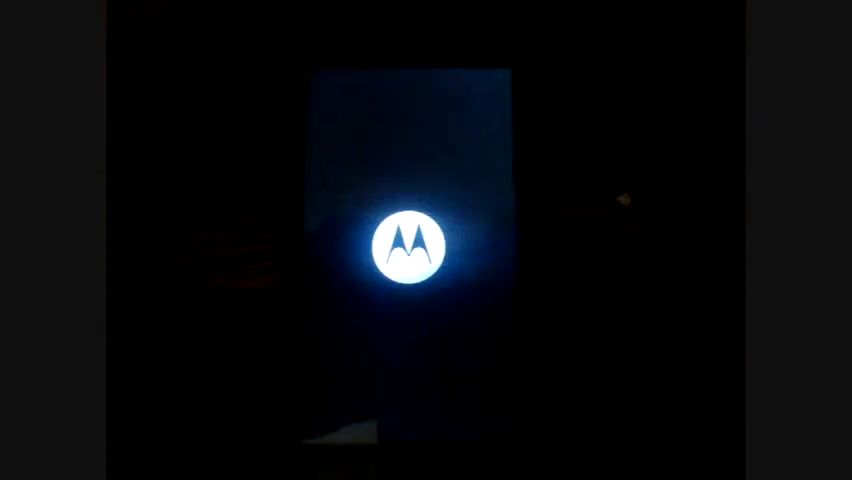